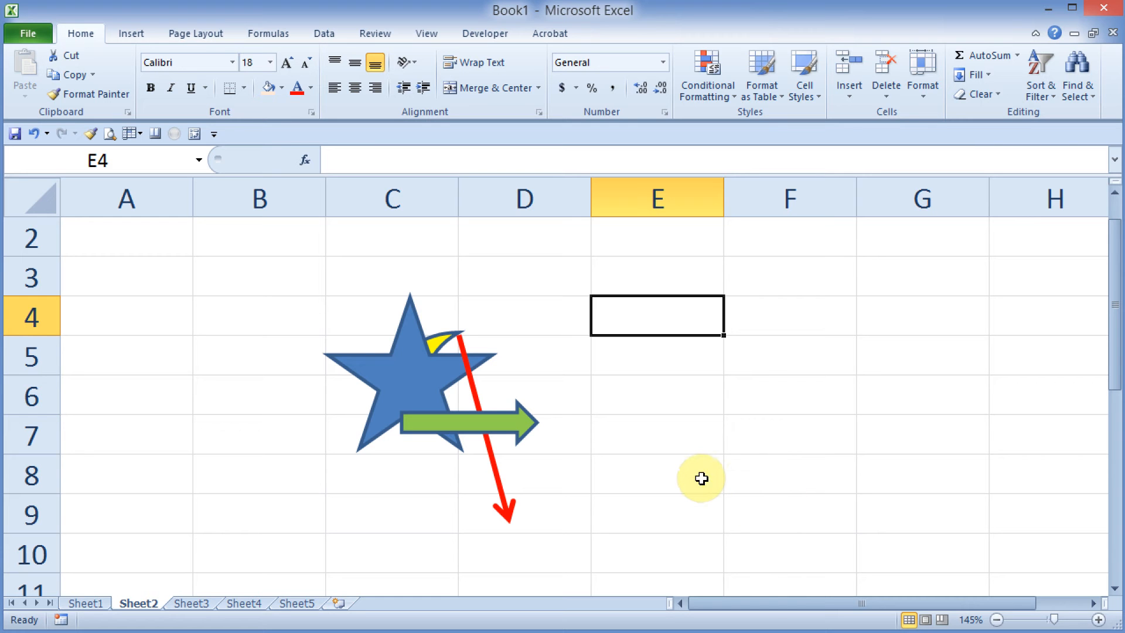
pyautogui.moveTo(535, 475)
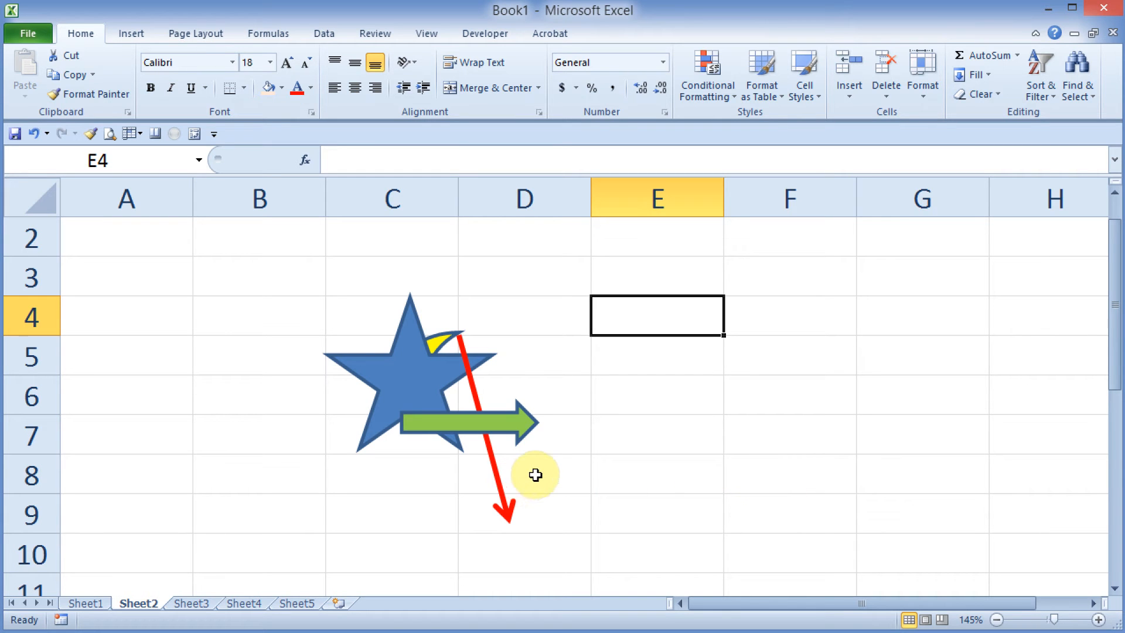
pyautogui.moveTo(498, 472)
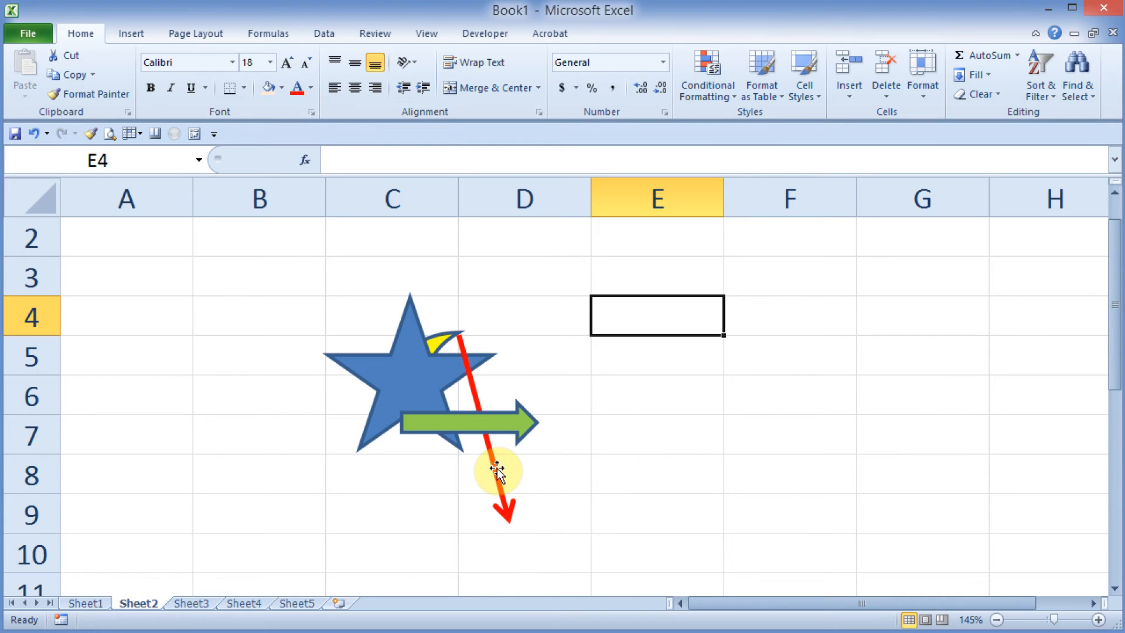
# Try selecting the overlapping red arrow, green arrow and star one by one, then clear the selection
pyautogui.click(481, 434)
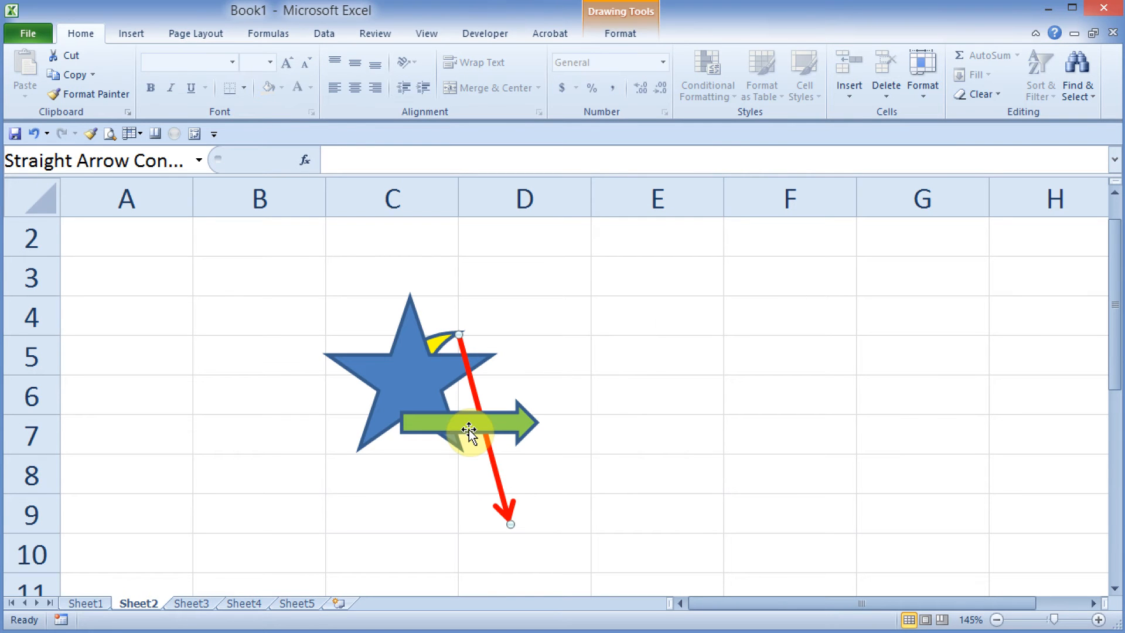
pyautogui.click(467, 422)
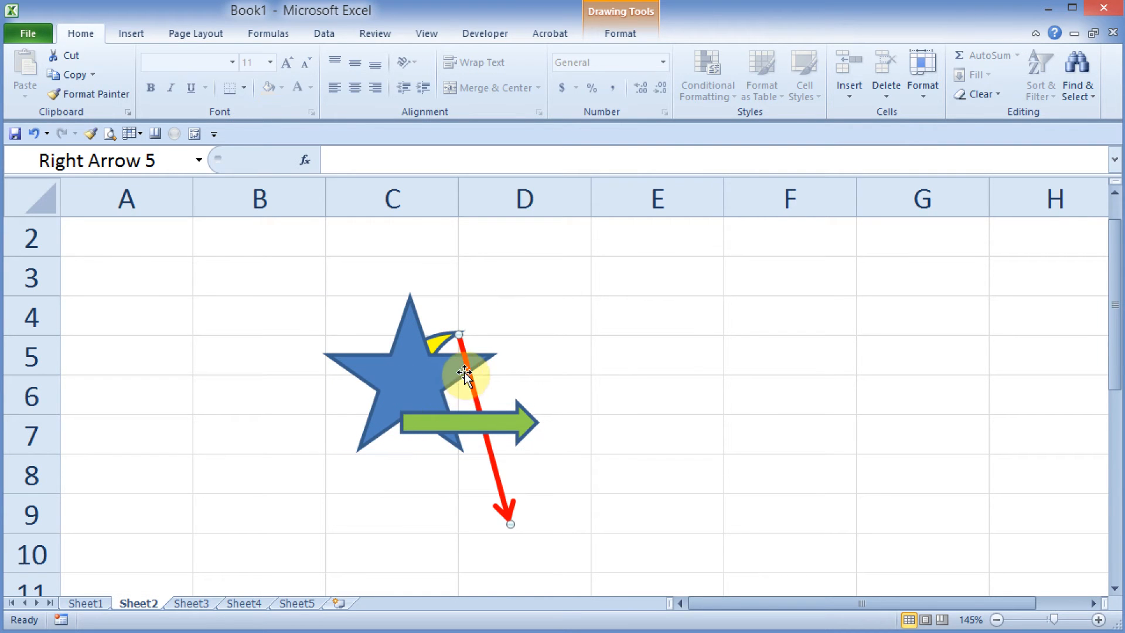
pyautogui.click(419, 387)
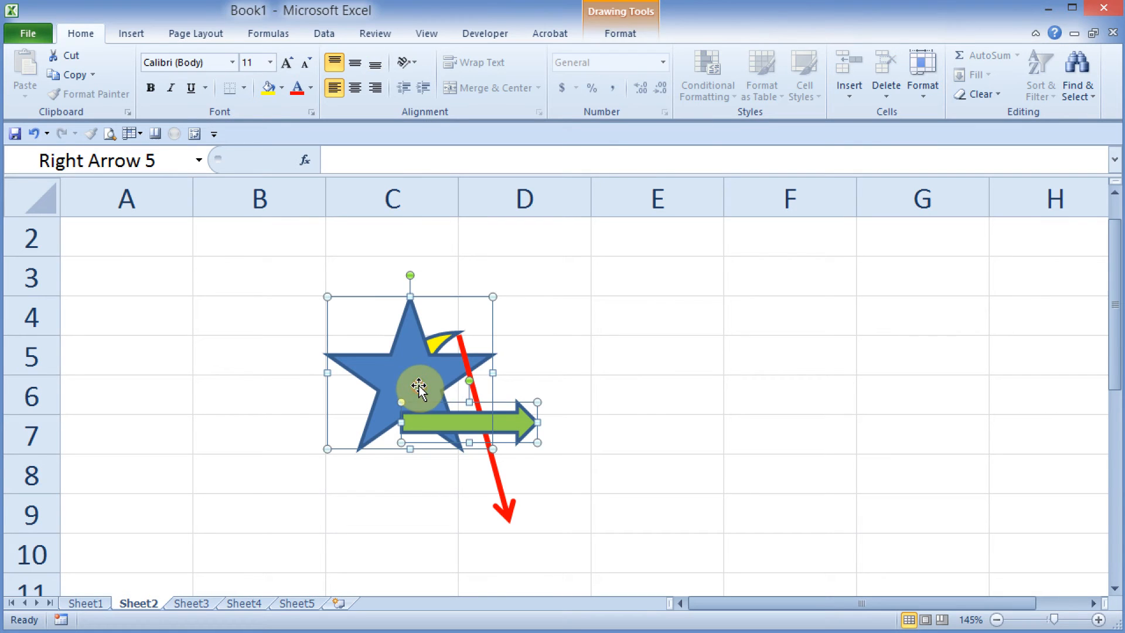
pyautogui.click(656, 322)
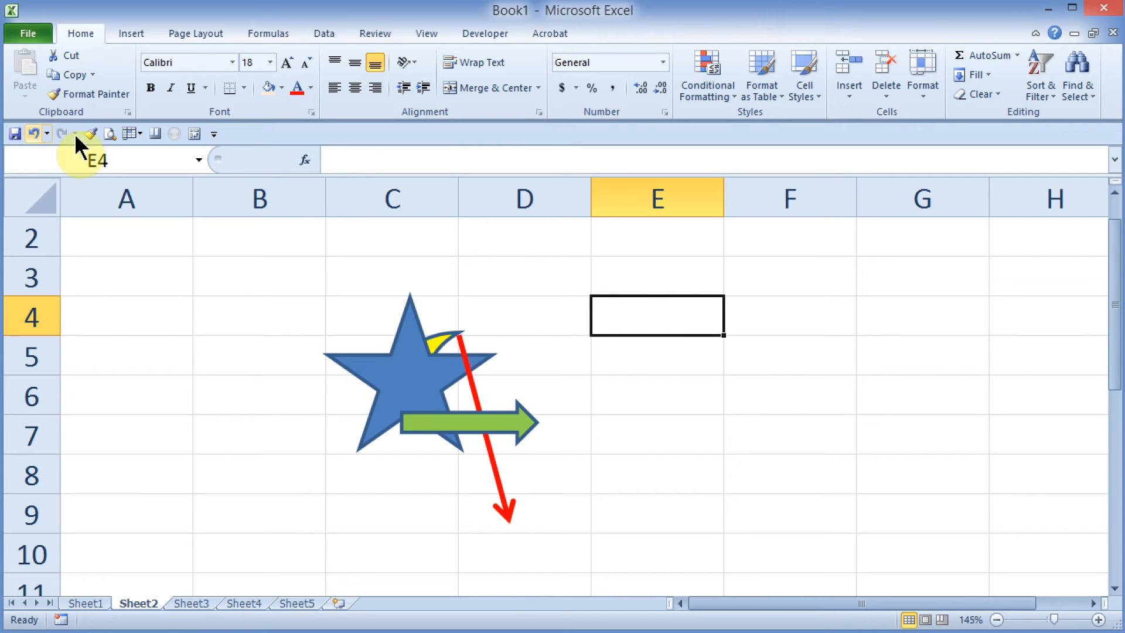
# Reach the full Quick Access Toolbar customization page via More Commands
pyautogui.click(214, 133)
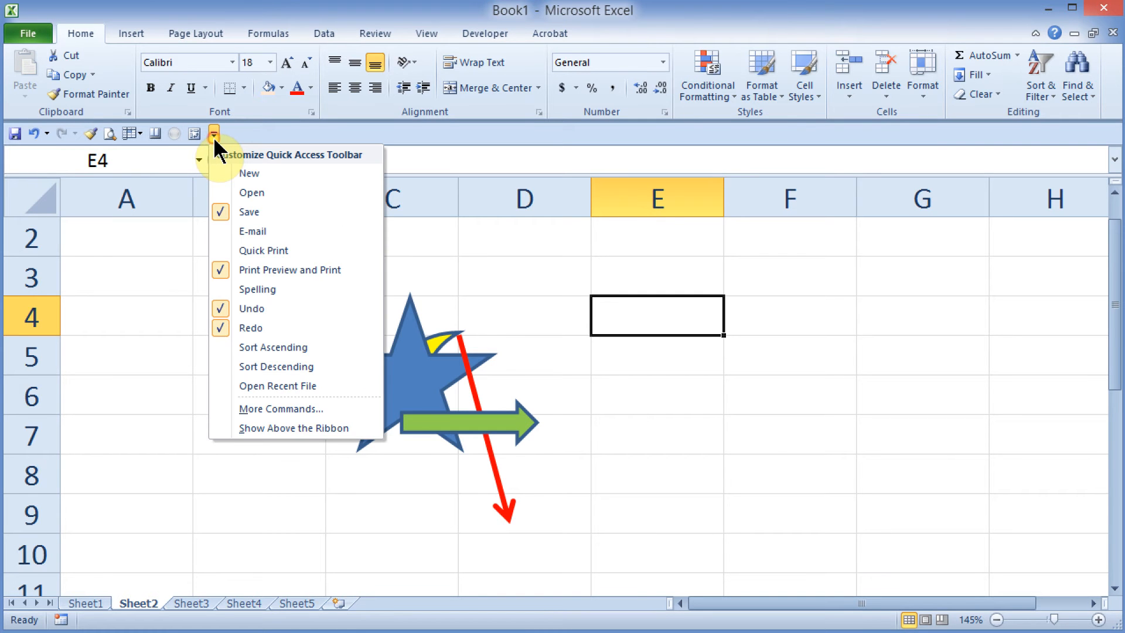
pyautogui.moveTo(281, 408)
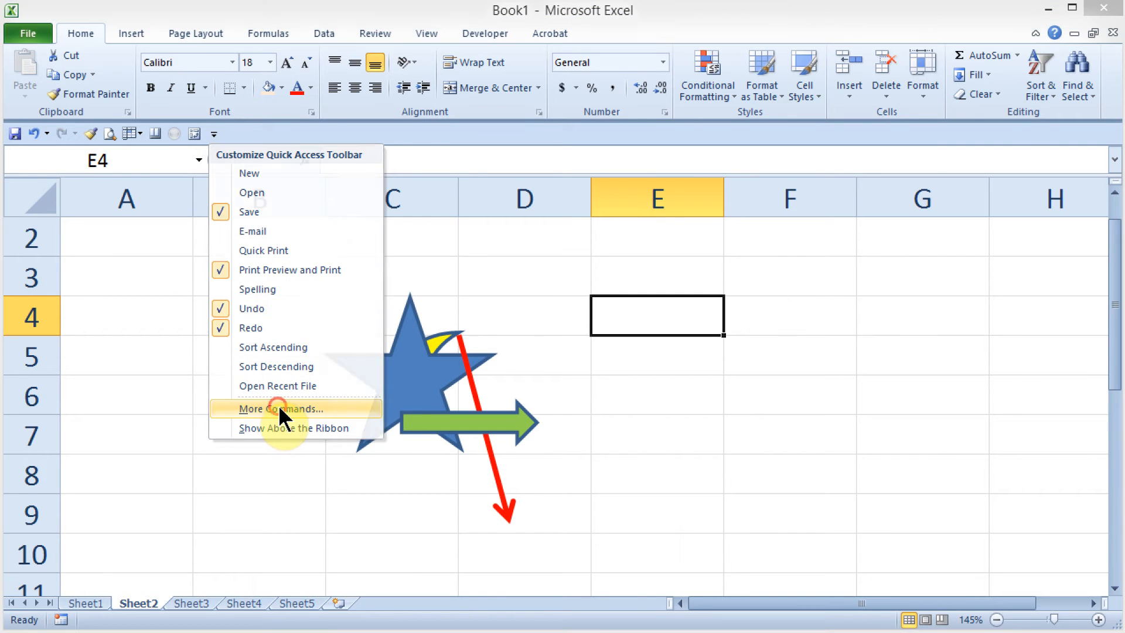
pyautogui.click(279, 408)
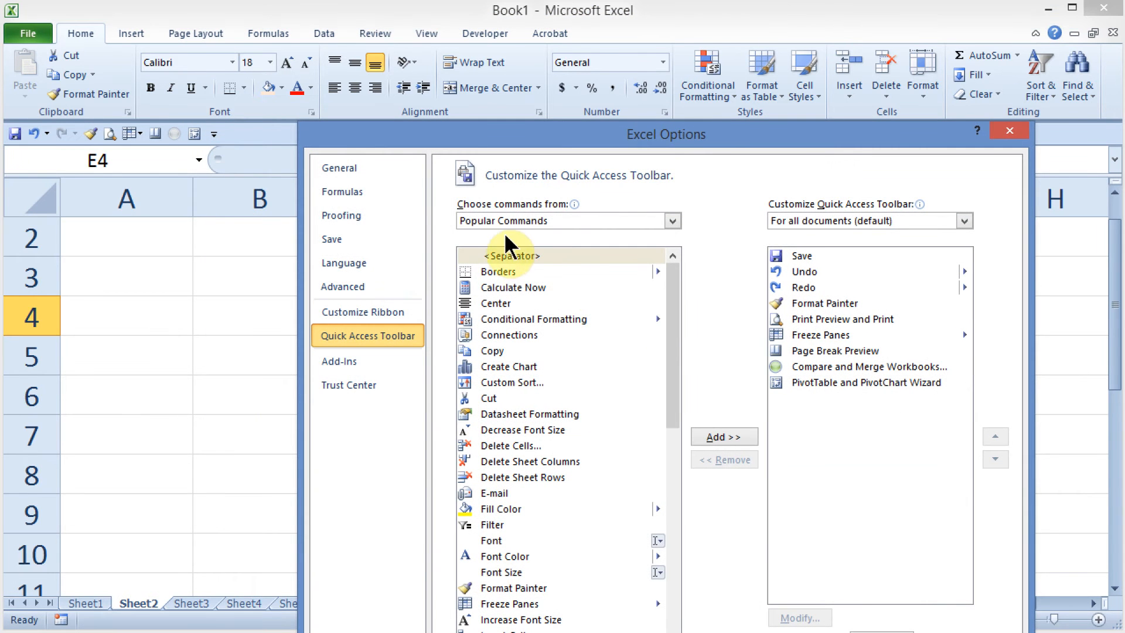
# Switch the command source from Popular Commands to All Commands
pyautogui.scroll(-3)
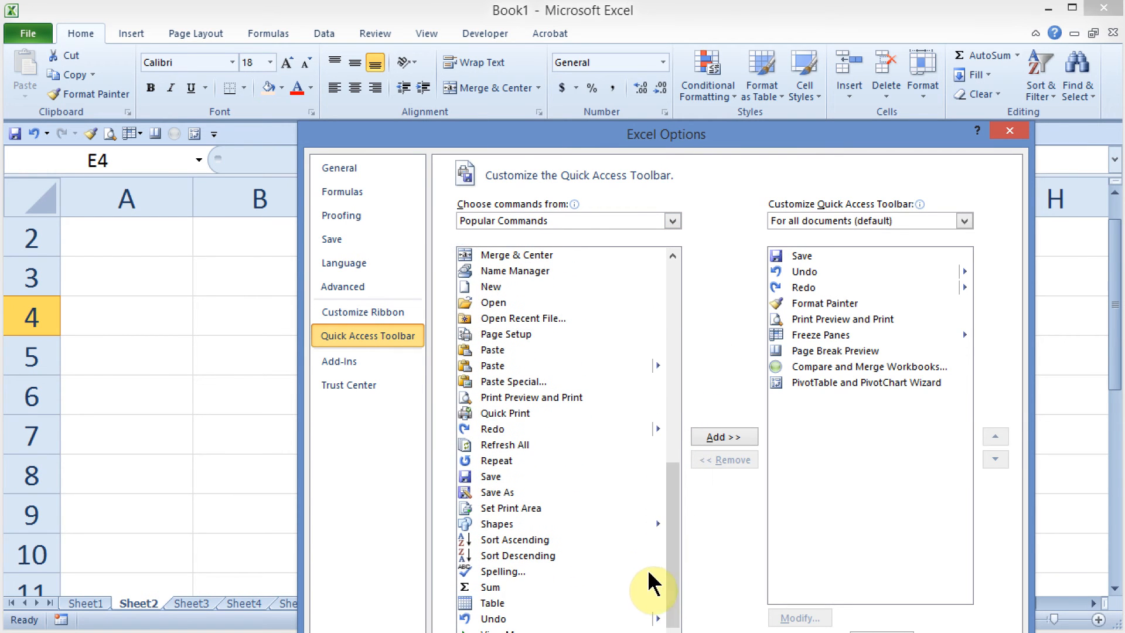
pyautogui.moveTo(497, 480)
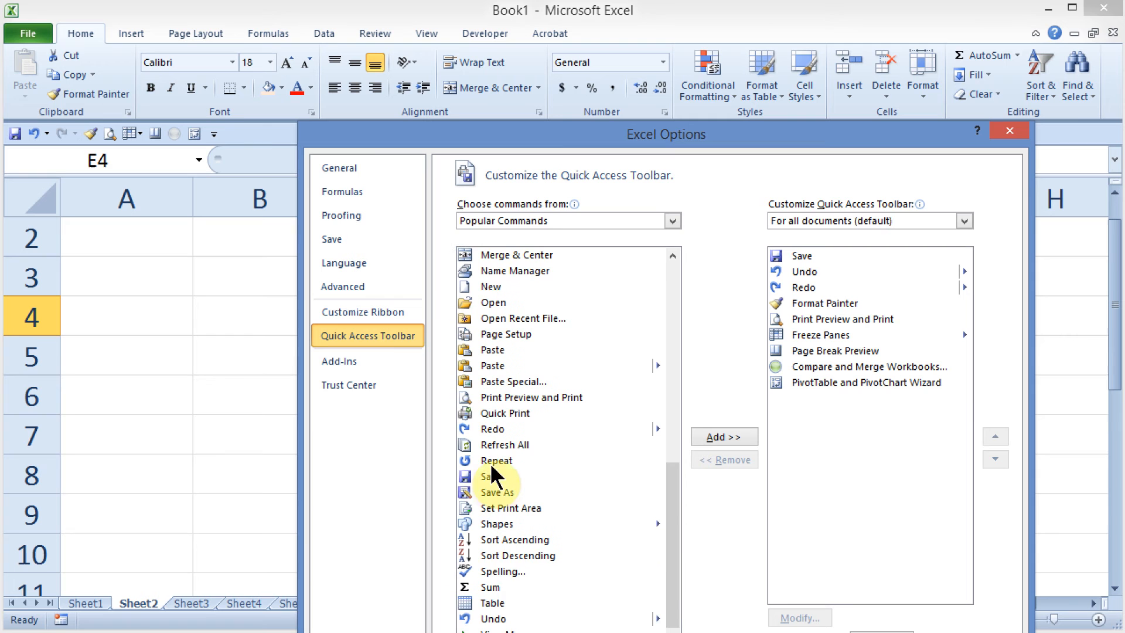
pyautogui.click(669, 220)
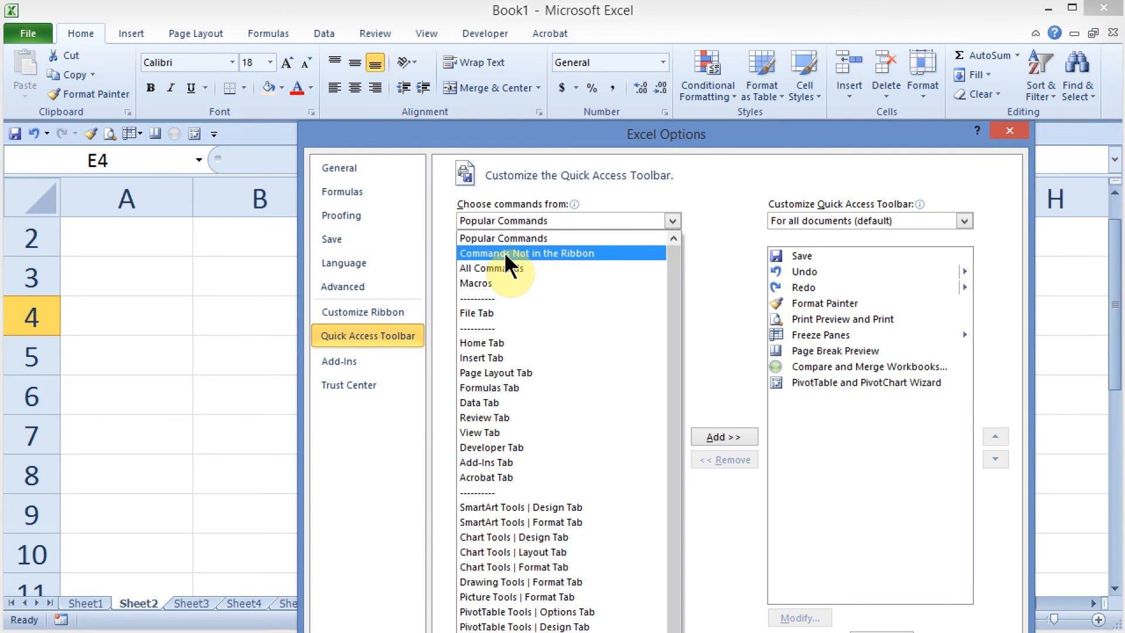
pyautogui.click(492, 268)
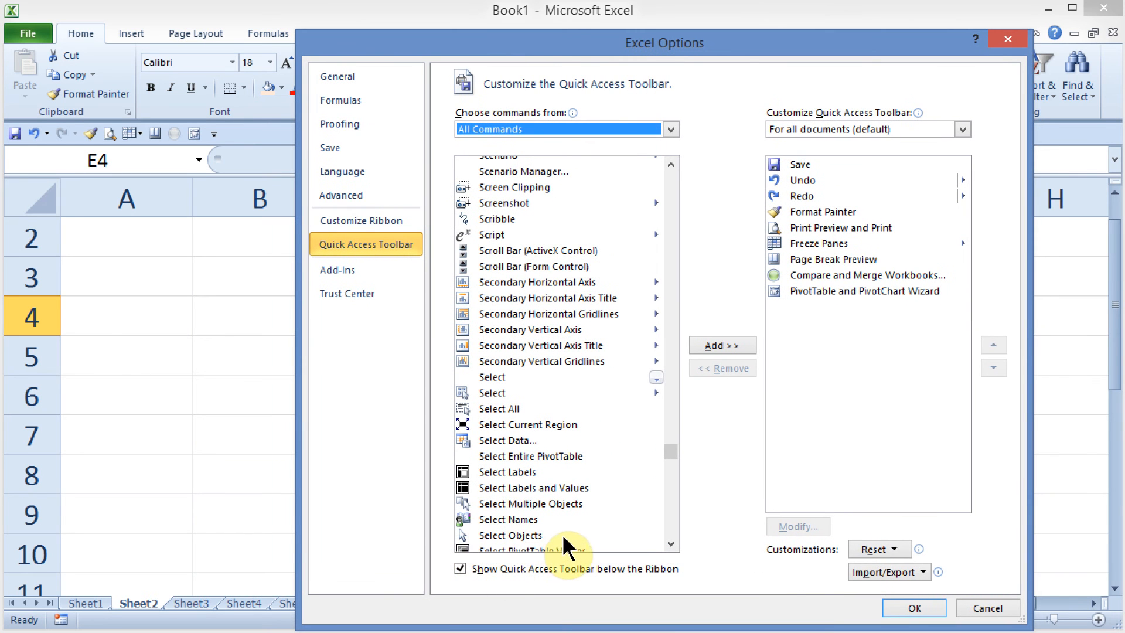
# Add Select Objects to the Quick Access Toolbar and confirm with OK
pyautogui.click(509, 535)
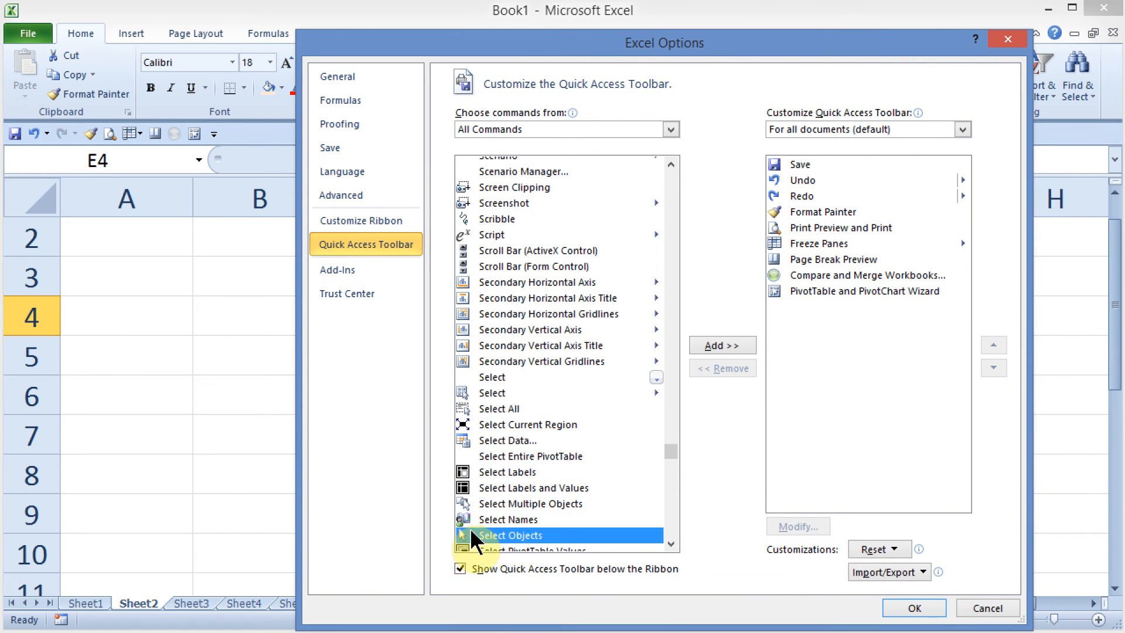
pyautogui.click(721, 345)
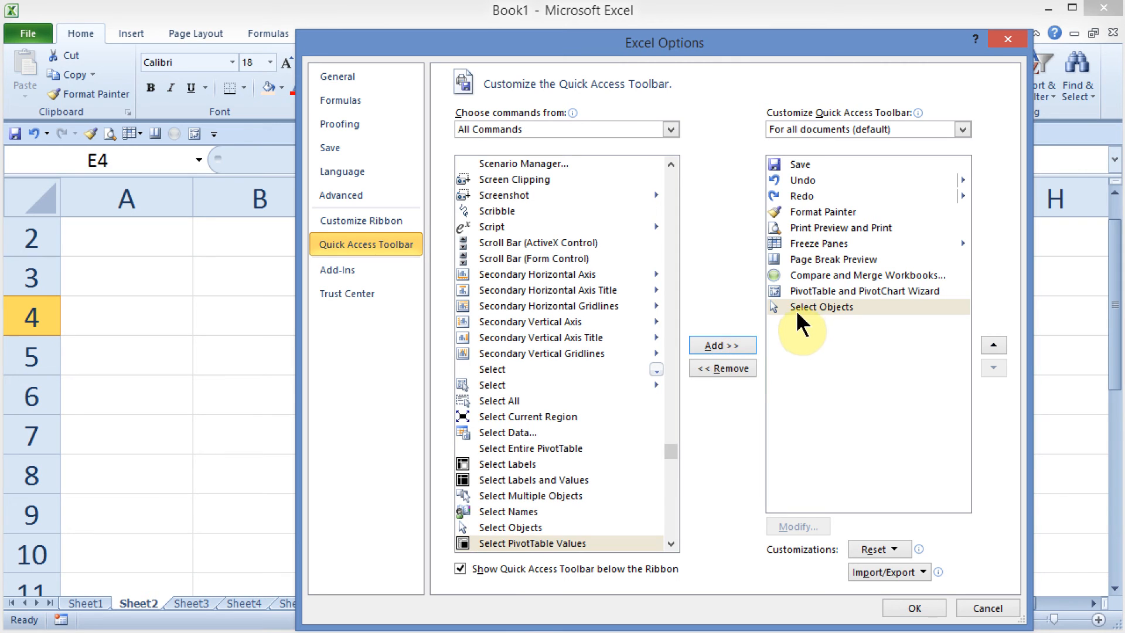
pyautogui.moveTo(913, 607)
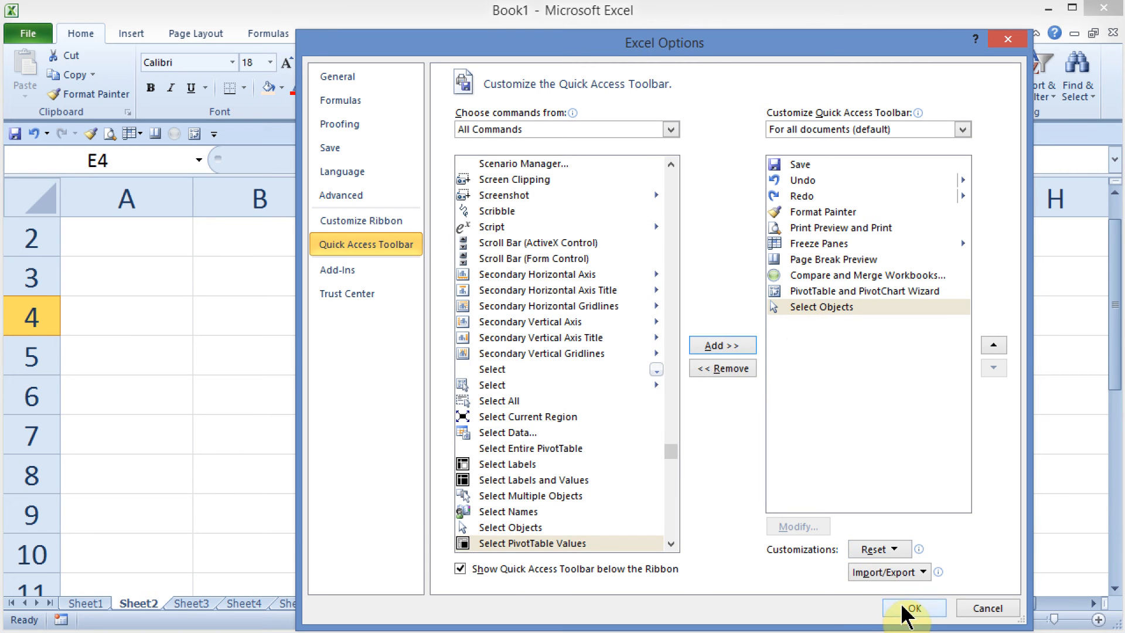
pyautogui.click(913, 608)
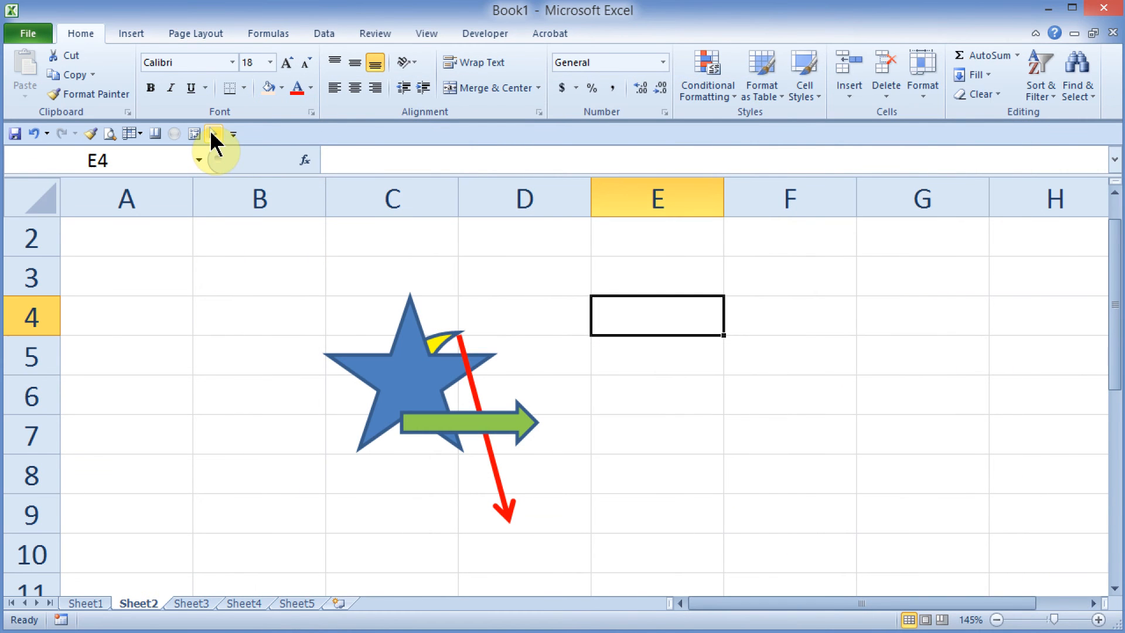
pyautogui.moveTo(218, 166)
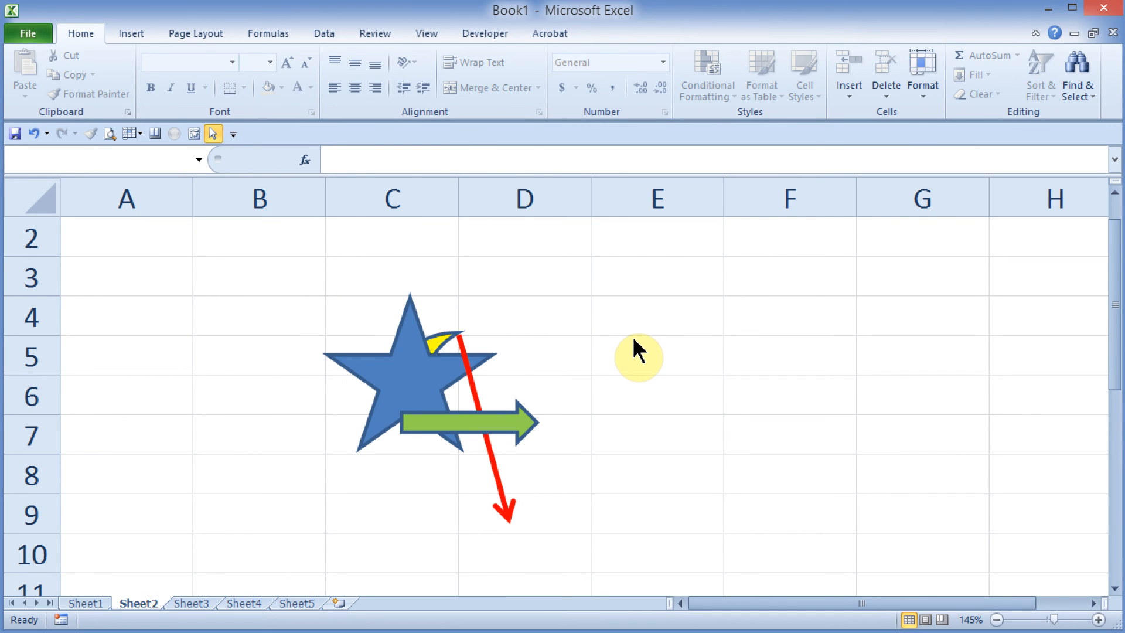
pyautogui.moveTo(398, 348)
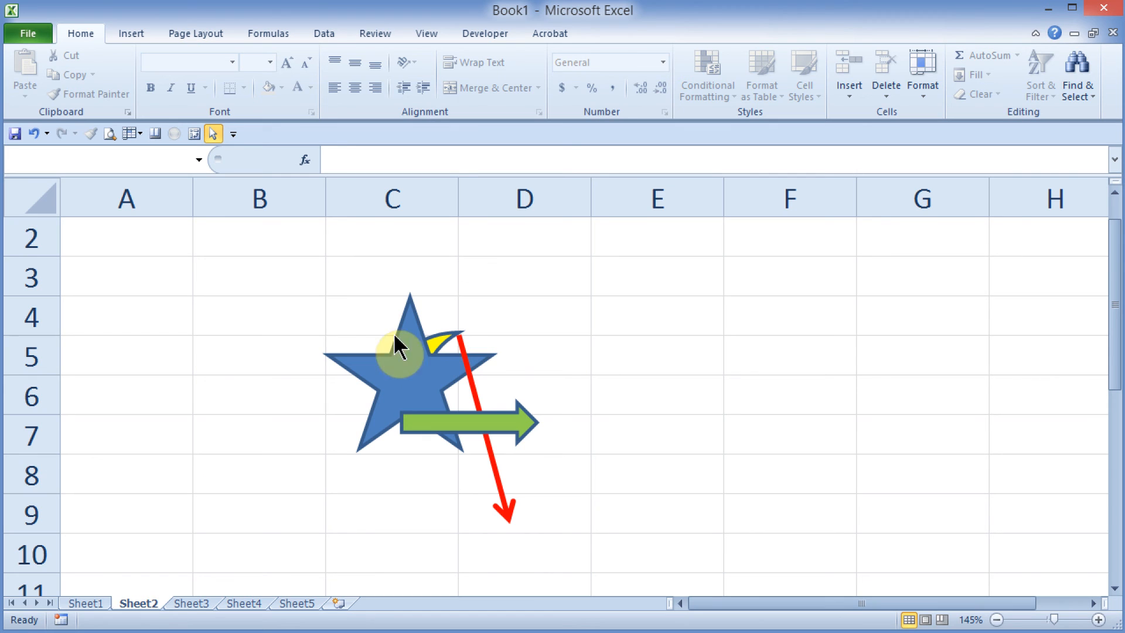
pyautogui.moveTo(607, 279)
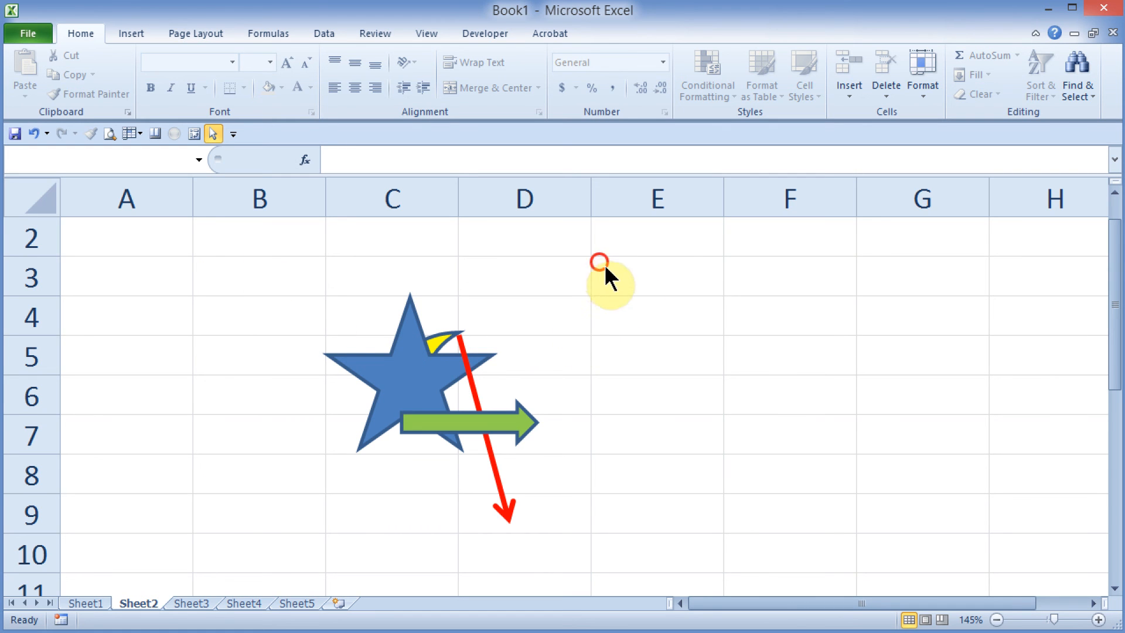
pyautogui.moveTo(964, 422)
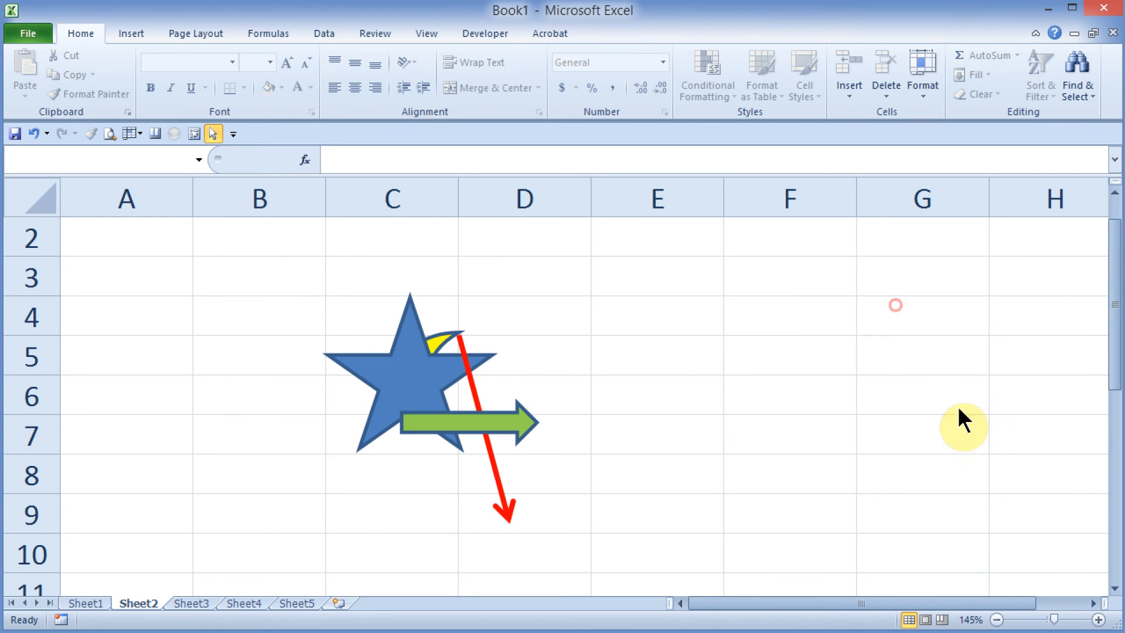
pyautogui.moveTo(248, 272)
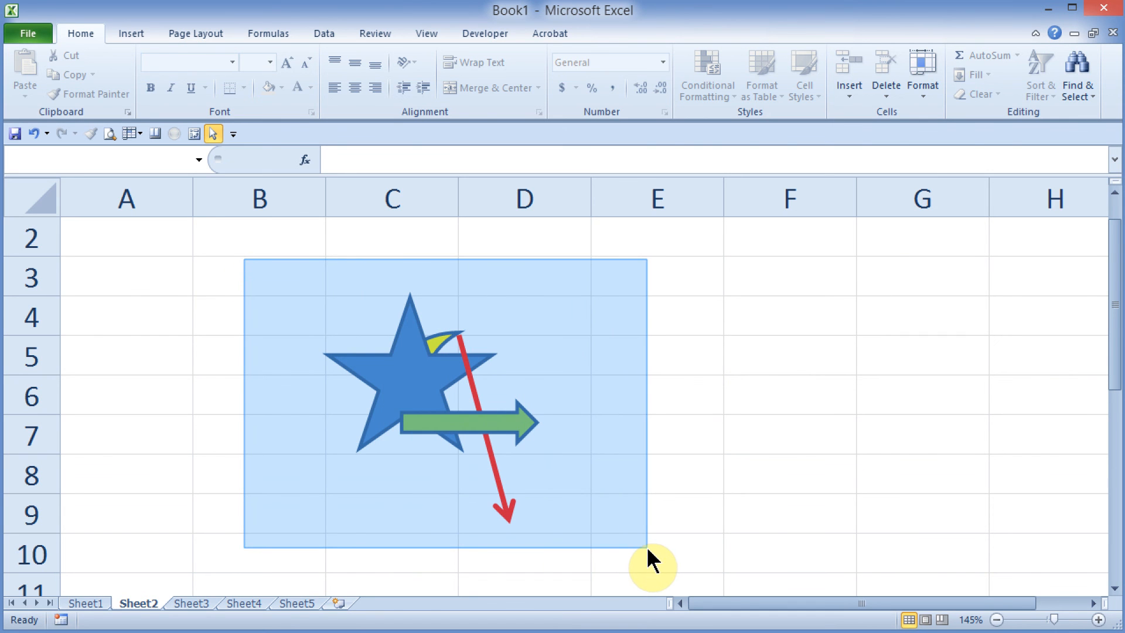
# Marquee-select the star and arrows with Select Objects, then turn it off and select the green arrow alone
pyautogui.click(646, 488)
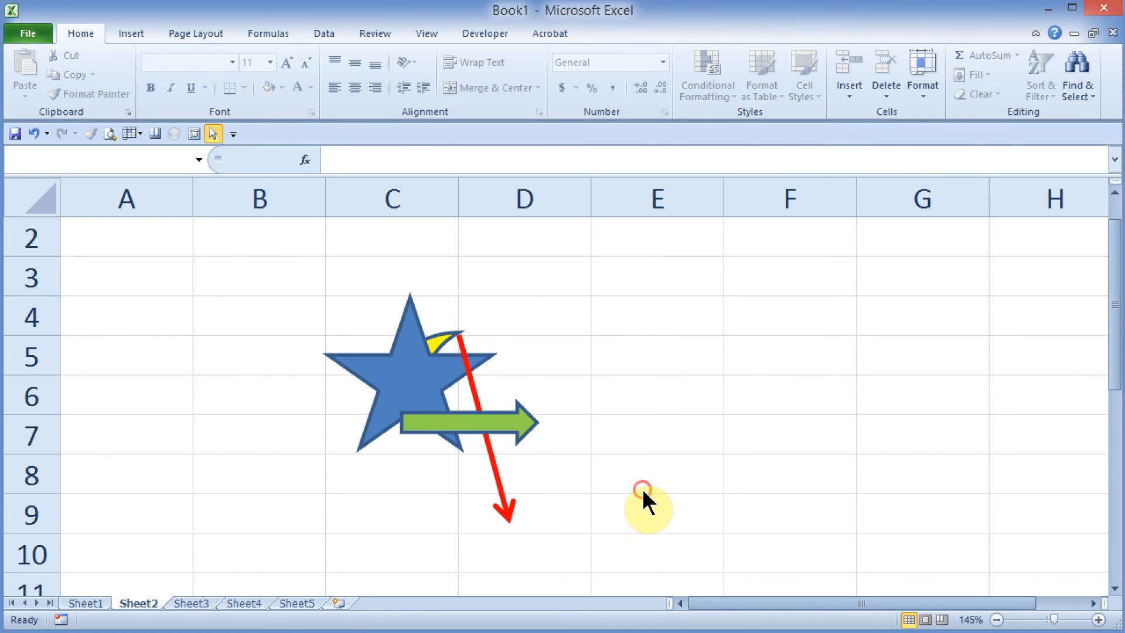
pyautogui.click(467, 422)
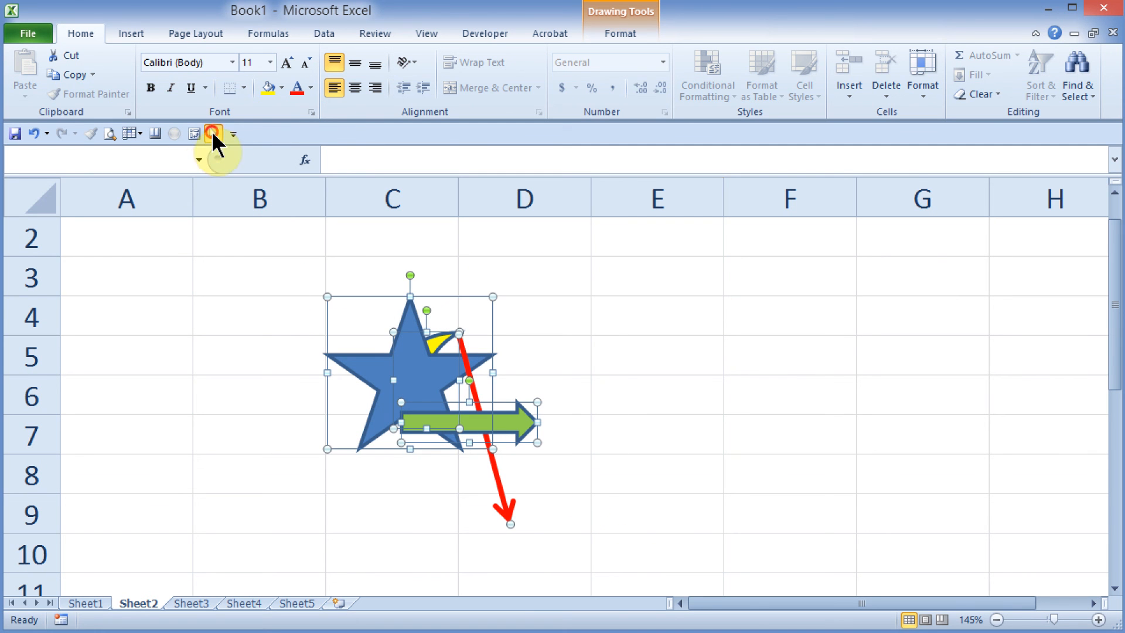
pyautogui.click(258, 316)
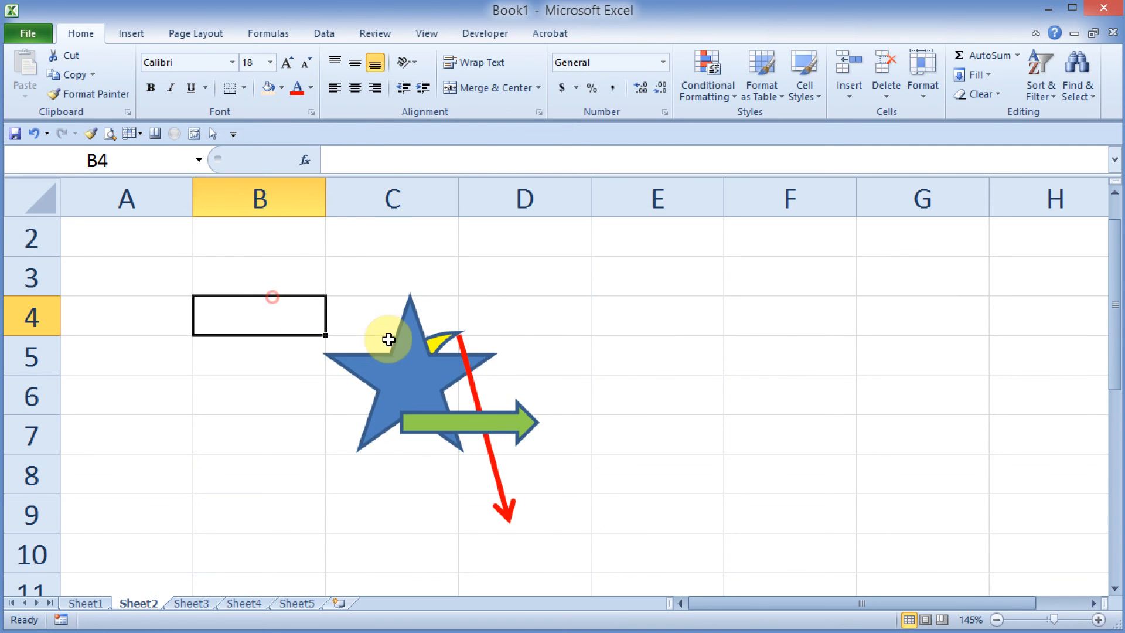
pyautogui.click(466, 422)
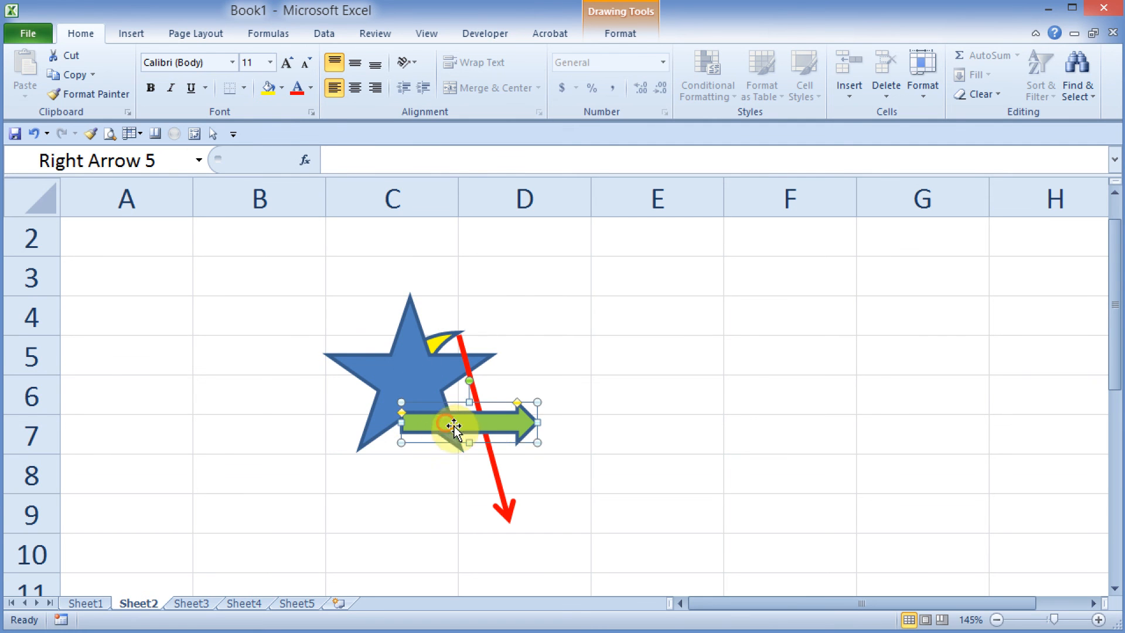